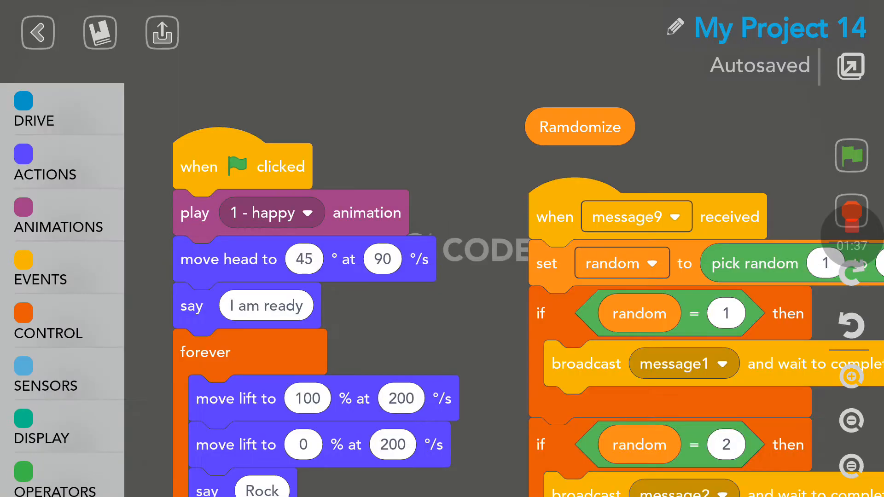
scroll("down", 3)
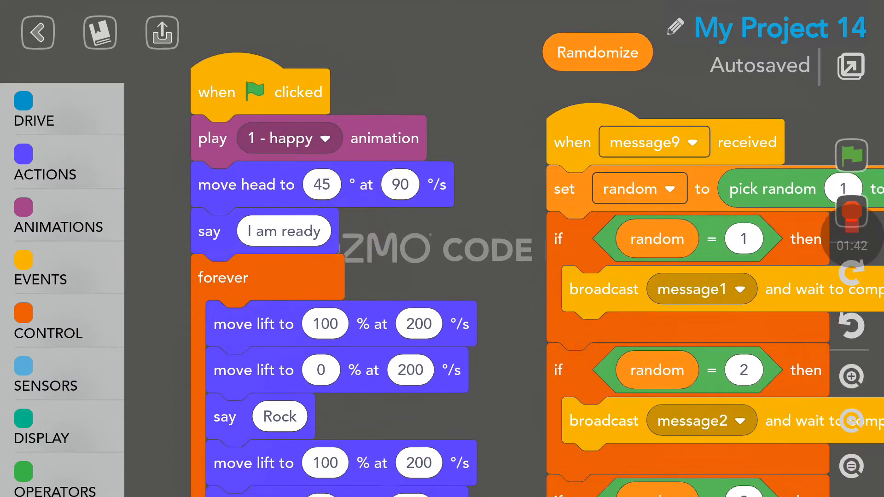
scroll("up", 3)
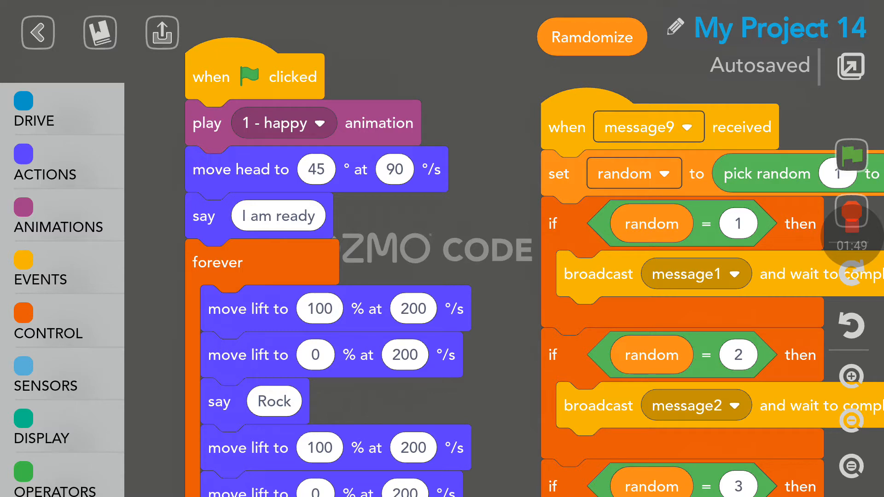
scroll("down", 3)
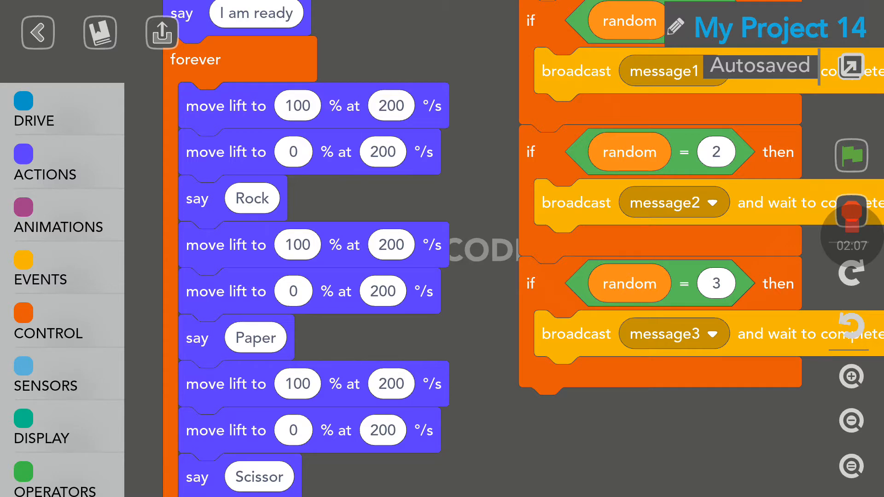
scroll("down", 3)
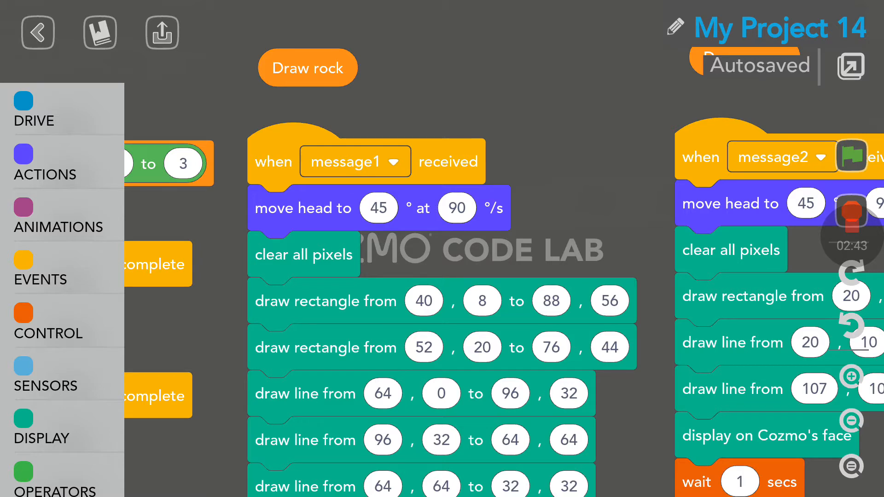
scroll("down", 3)
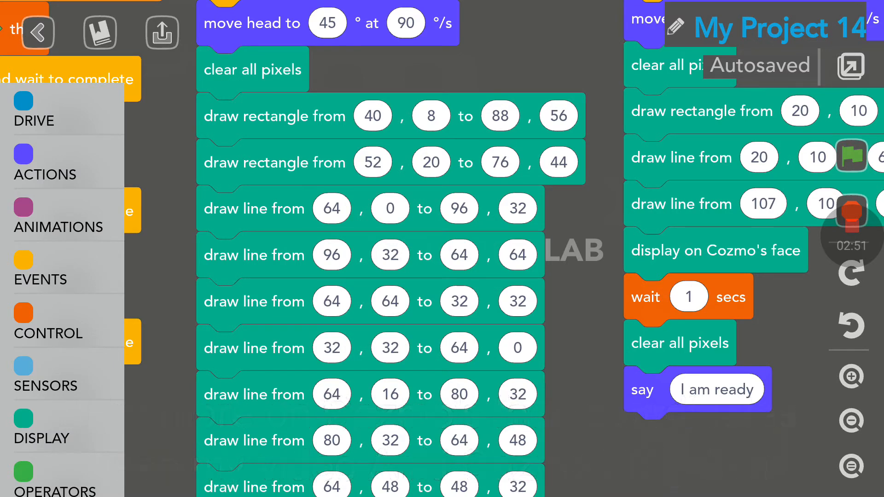
scroll("down", 3)
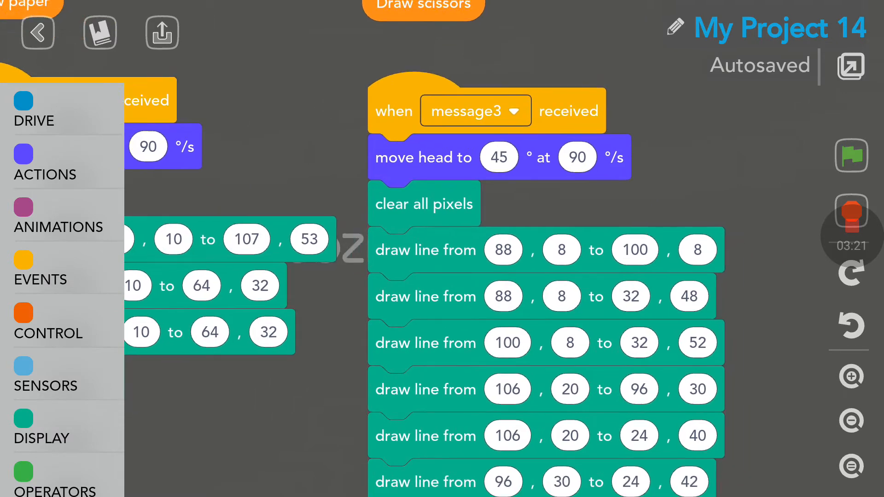
scroll("down", 3)
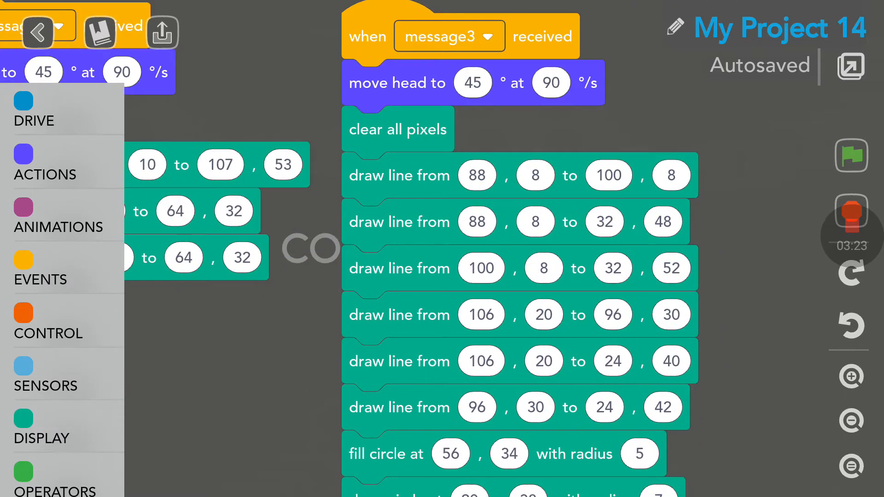
scroll("down", 3)
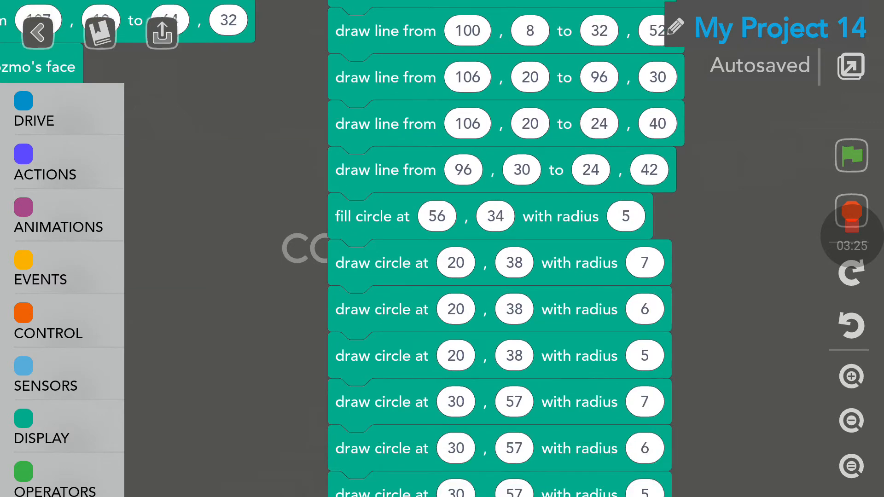
scroll("down", 3)
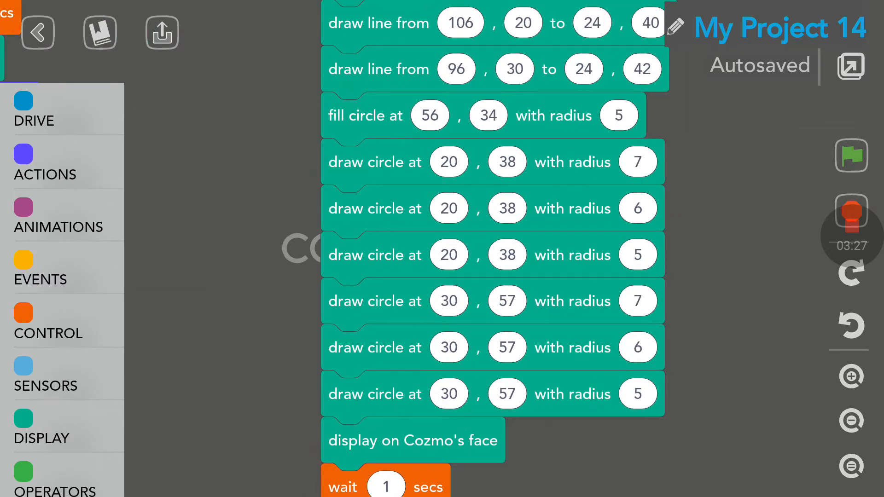
scroll("down", 3)
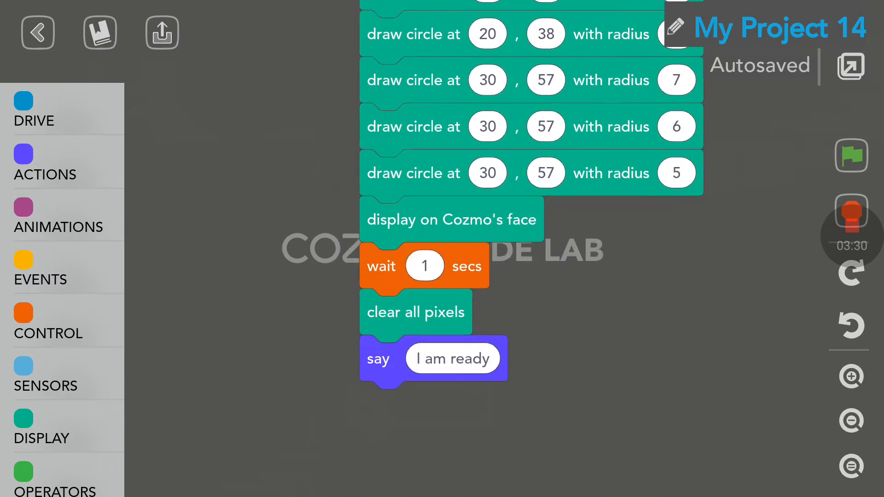